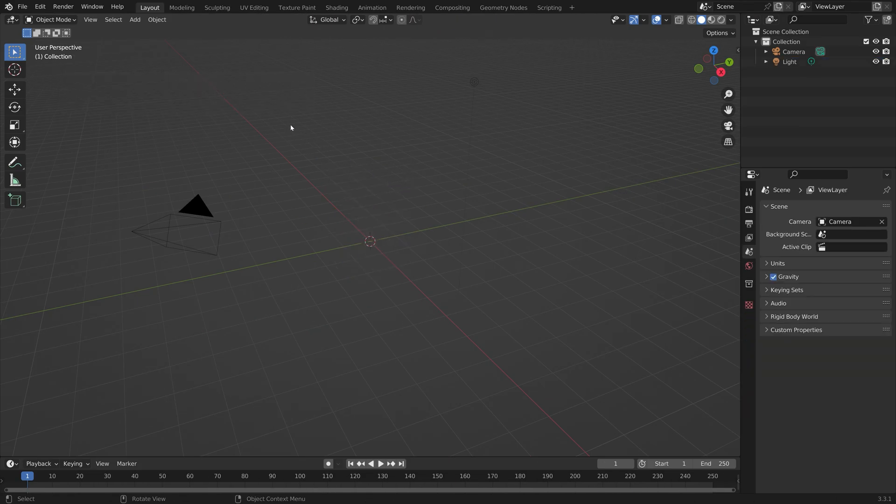
Enable the Add Mesh: A.N.T.Landscape add-on in Preferences after searching 'land'
{"action": "left_click", "coordinate": [39, 6]}
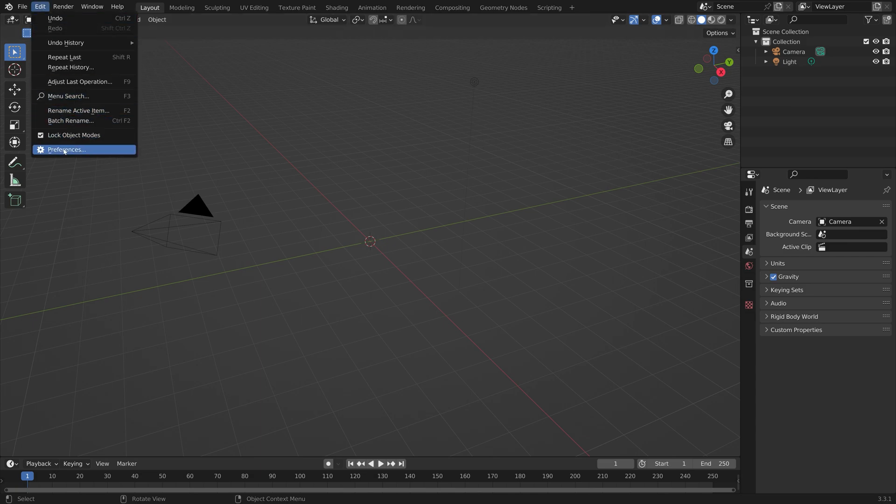
{"action": "left_click", "coordinate": [65, 150]}
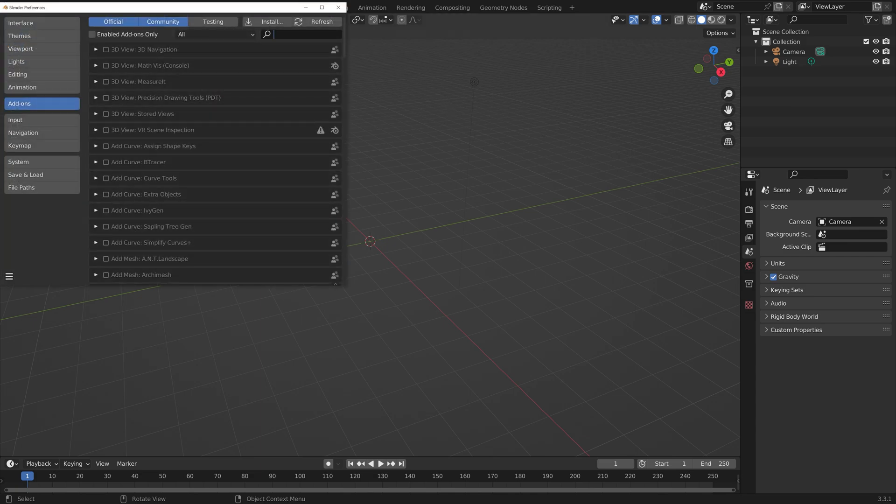
{"action": "type", "text": "land"}
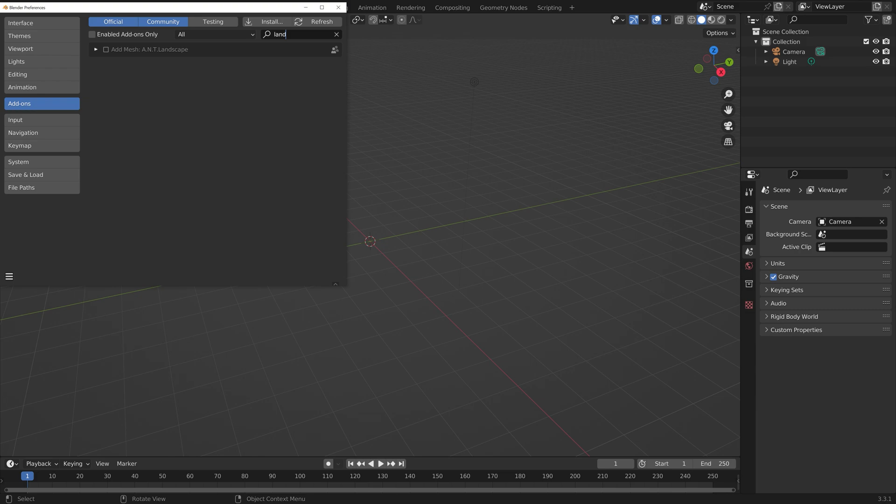
{"action": "left_click", "coordinate": [106, 49]}
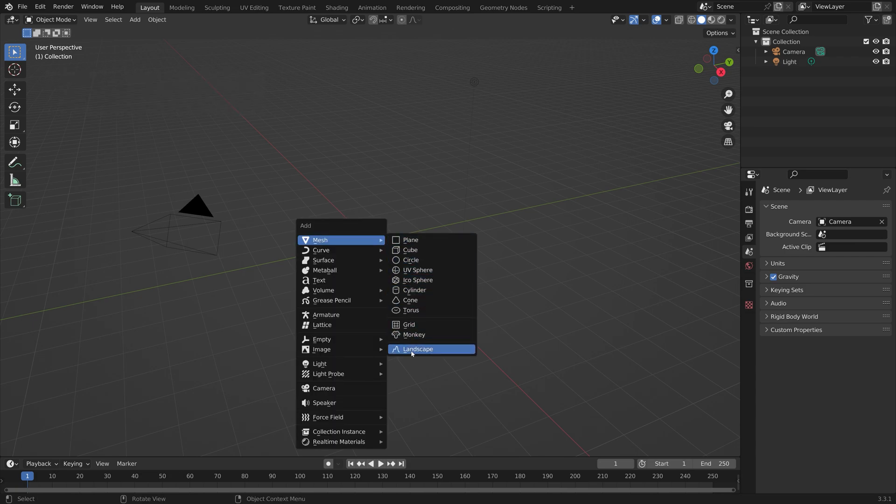
Add a Landscape mesh and expand its Another Noise Tool generation settings
{"action": "left_click", "coordinate": [418, 349]}
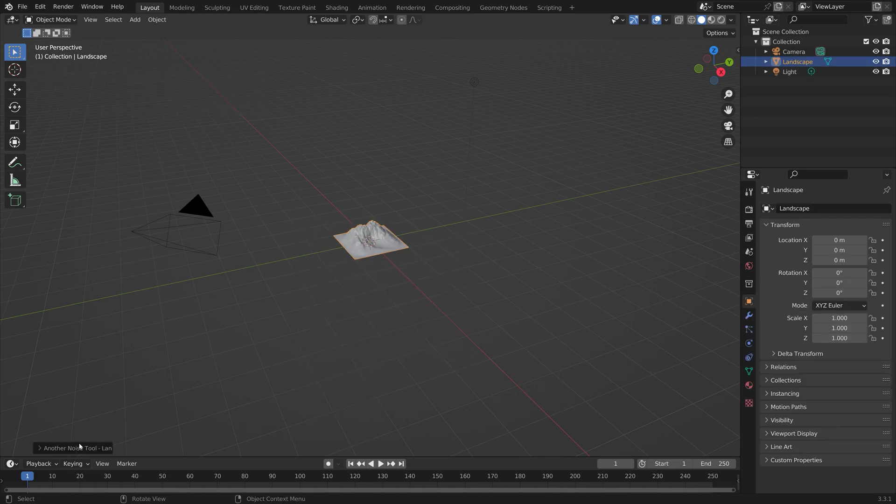
{"action": "left_click", "coordinate": [74, 448]}
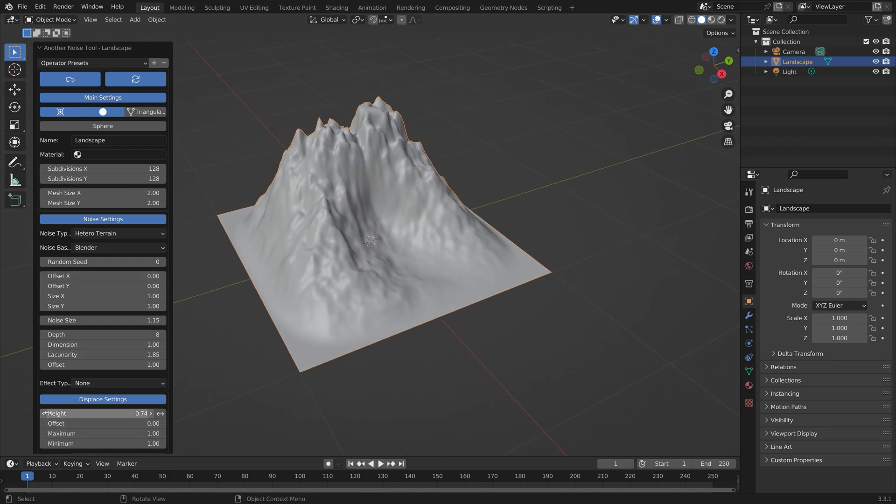
Add a plane with an Array modifier: Constant Offset Z 0.06 m, Relative off, Count 14
{"action": "key", "text": "shift+a"}
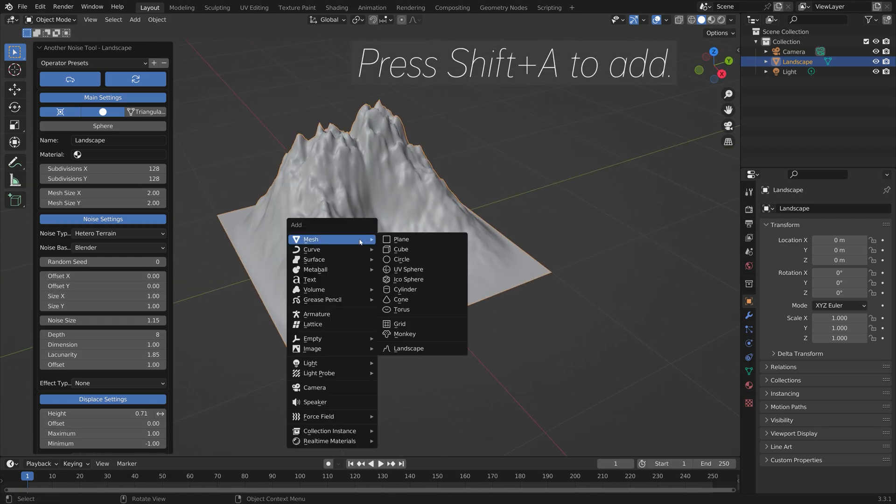
{"action": "left_click", "coordinate": [401, 239]}
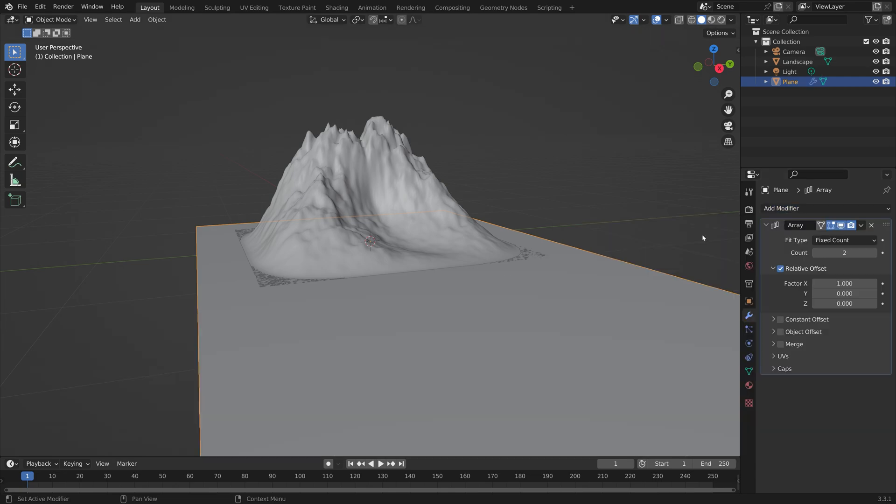
{"action": "left_click", "coordinate": [779, 269]}
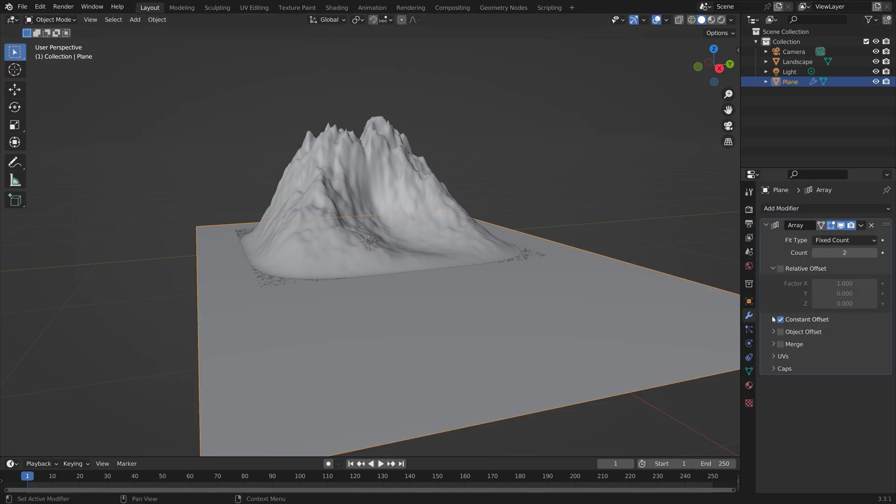
{"action": "left_click", "coordinate": [780, 319]}
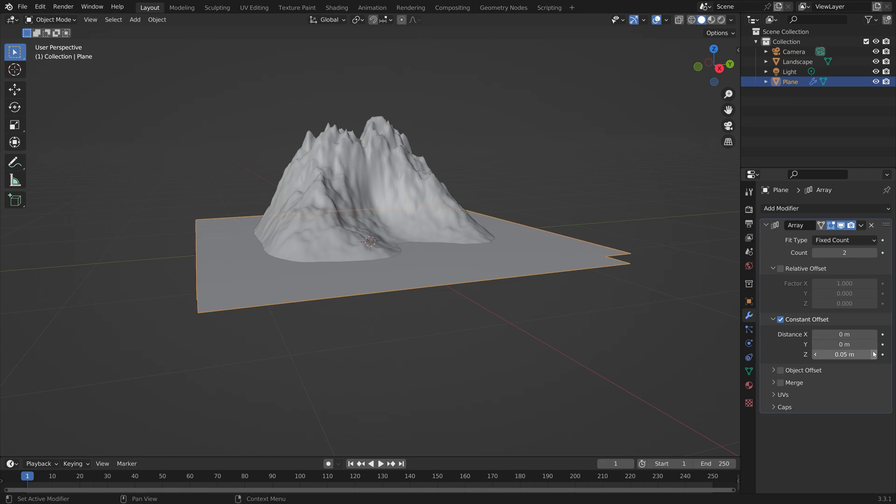
{"action": "left_click", "coordinate": [874, 252]}
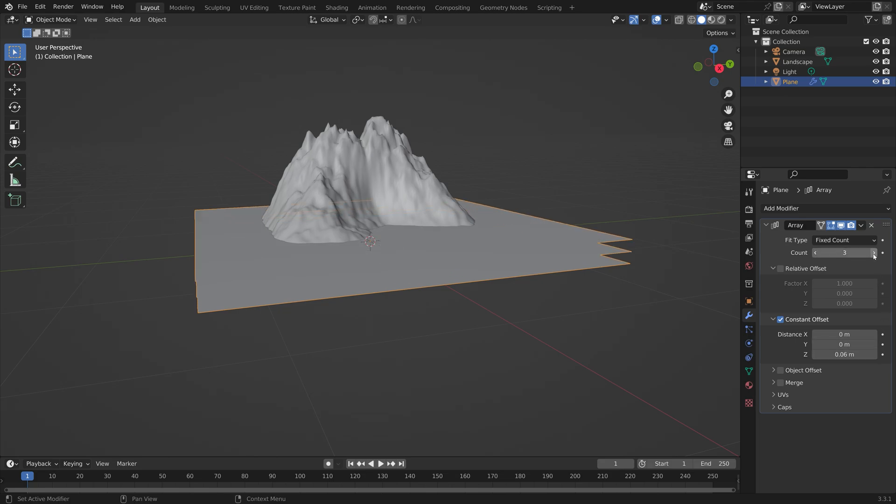
{"action": "left_click", "coordinate": [875, 252]}
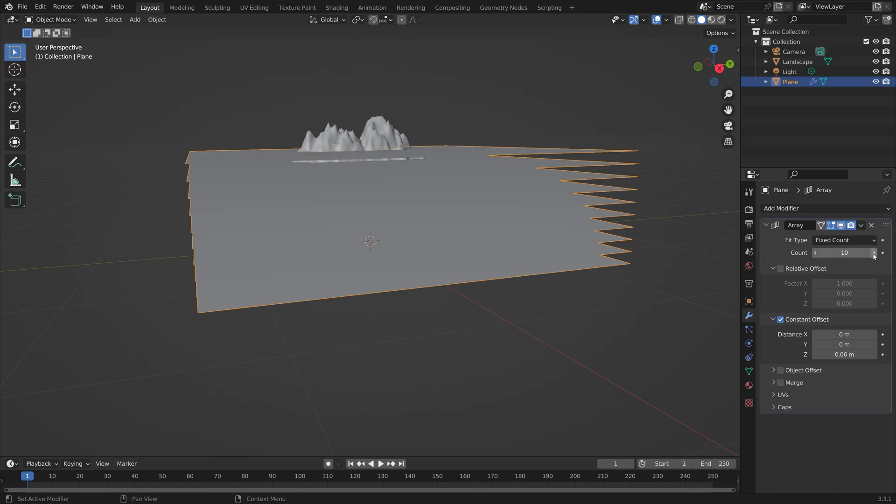
{"action": "left_click", "coordinate": [873, 253]}
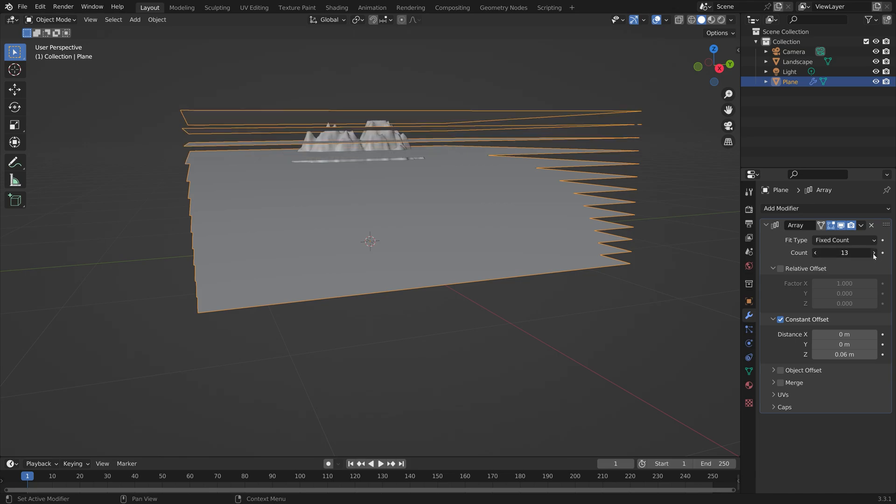
{"action": "left_click", "coordinate": [874, 253]}
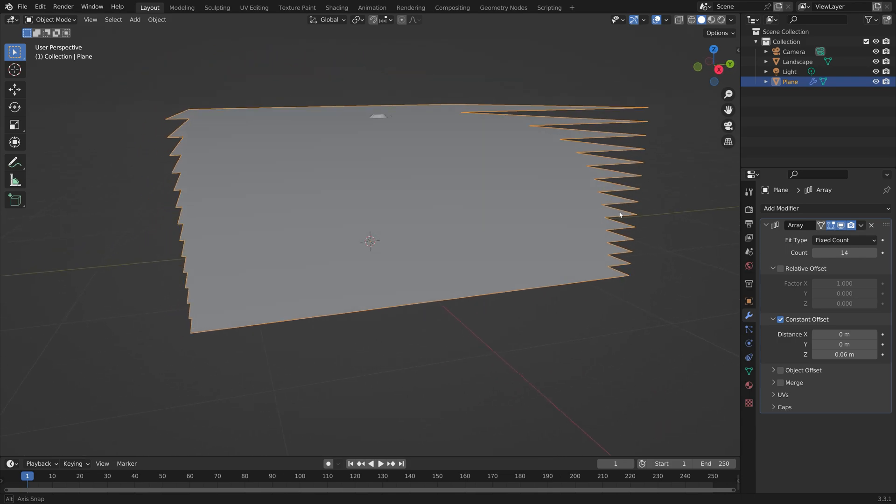
{"action": "left_click", "coordinate": [766, 225]}
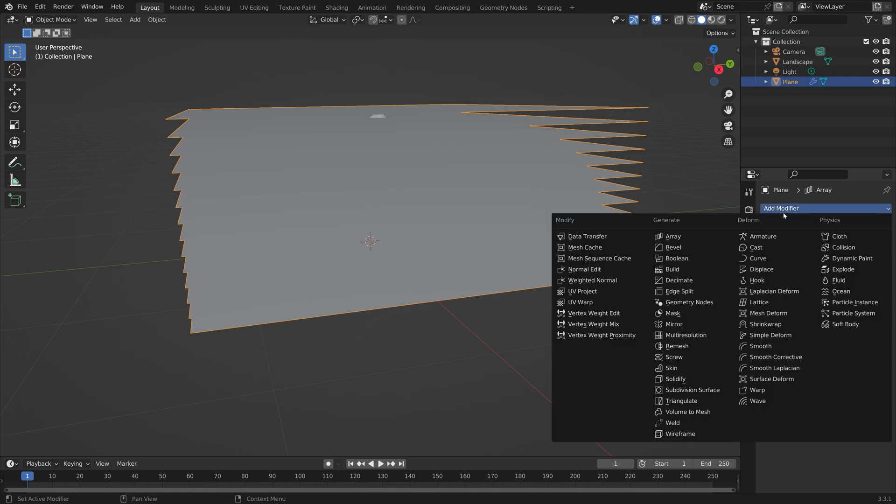
Add a Fast Intersect Boolean using Landscape to the planes, then apply the Array
{"action": "left_click", "coordinate": [677, 258]}
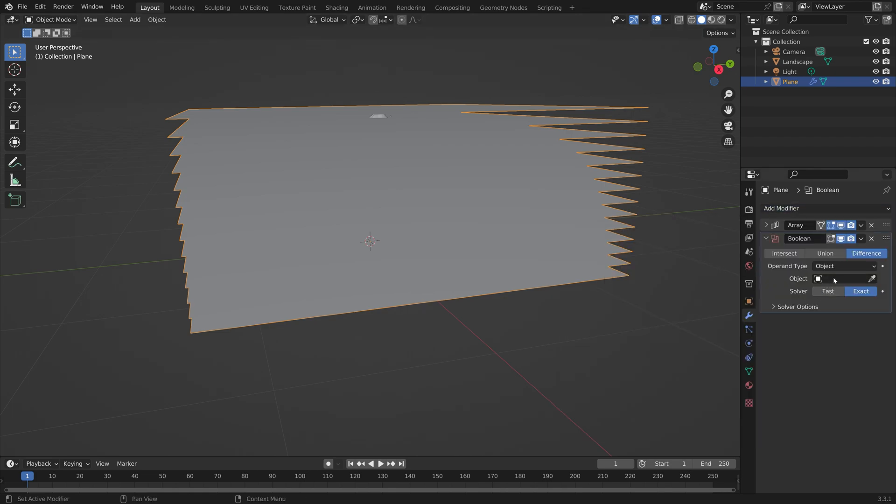
{"action": "left_click", "coordinate": [828, 290]}
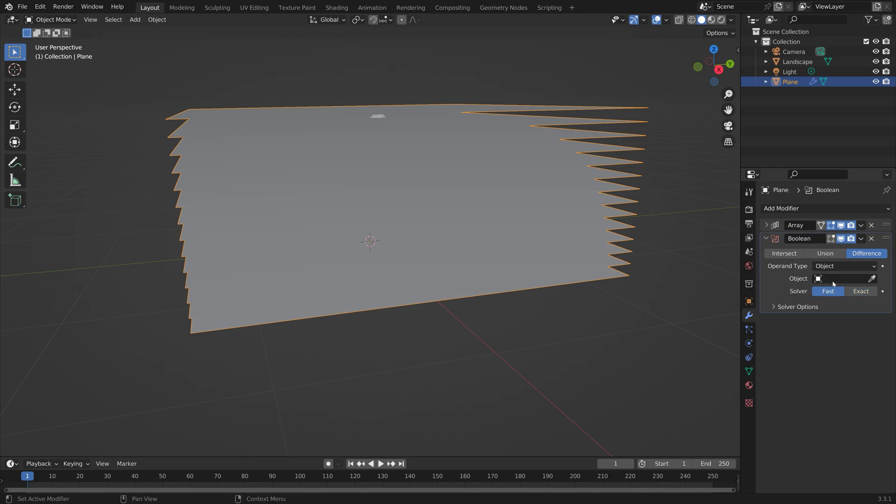
{"action": "left_click", "coordinate": [784, 253]}
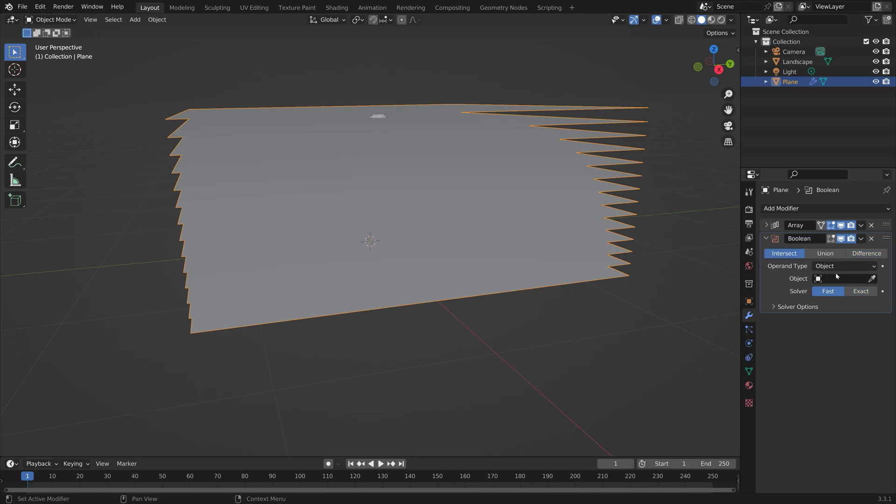
{"action": "left_click", "coordinate": [840, 278]}
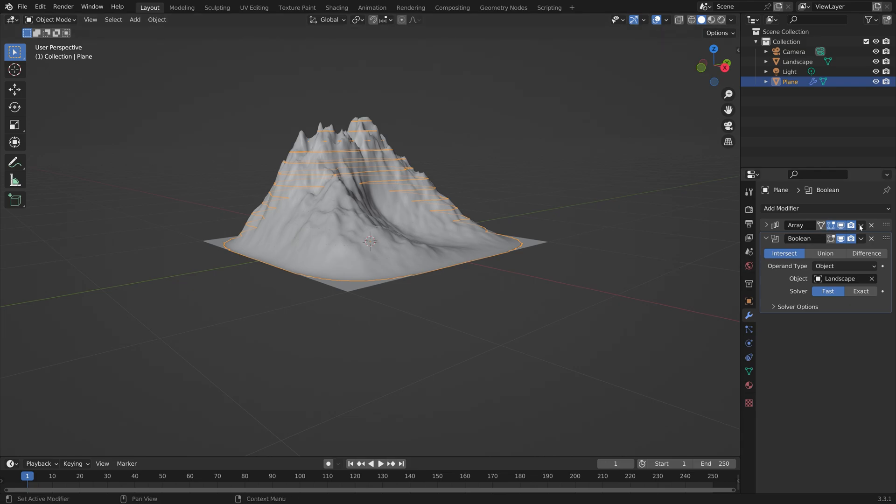
{"action": "left_click", "coordinate": [860, 225]}
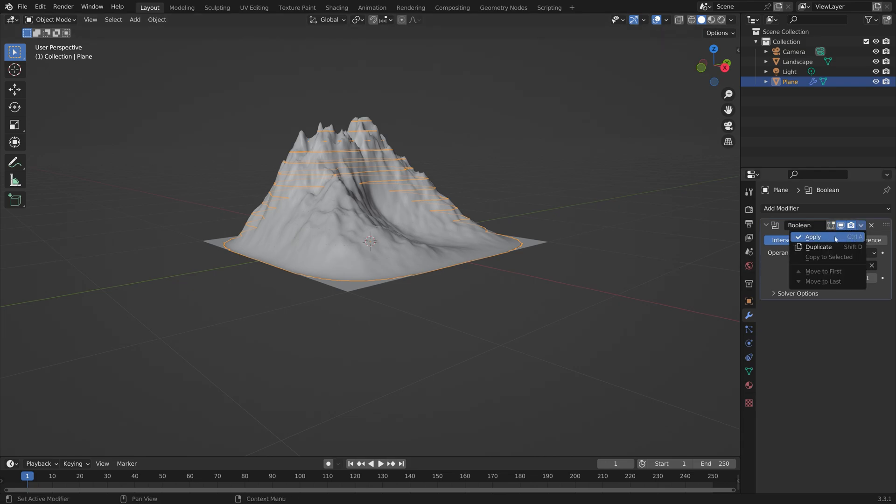
Apply the Boolean, delete the Landscape object, and select the sliced plane
{"action": "left_click", "coordinate": [812, 237]}
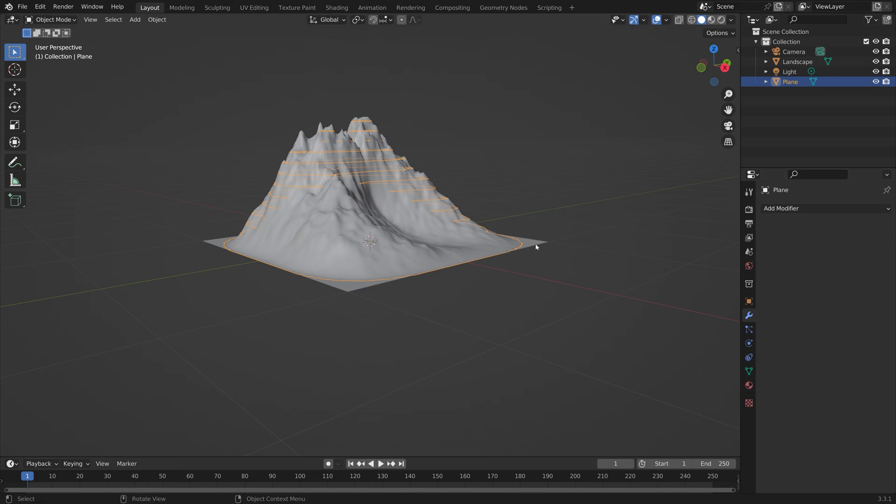
{"action": "key", "text": "x"}
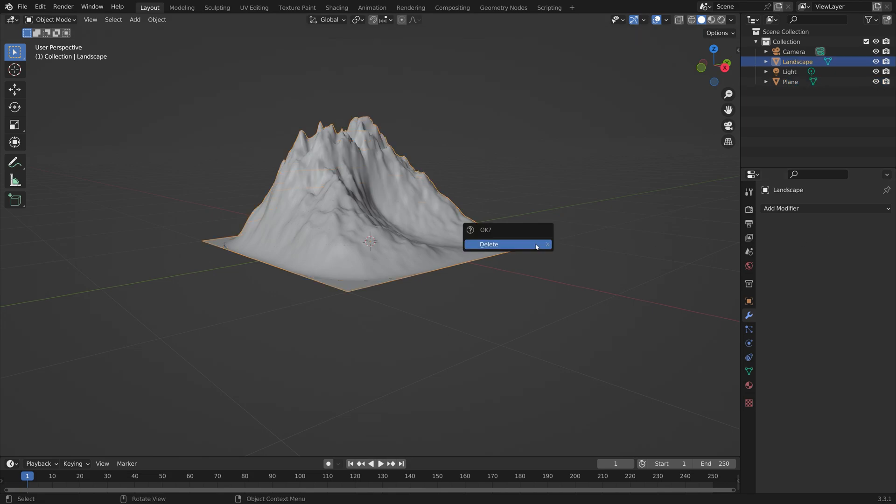
{"action": "left_click", "coordinate": [488, 244]}
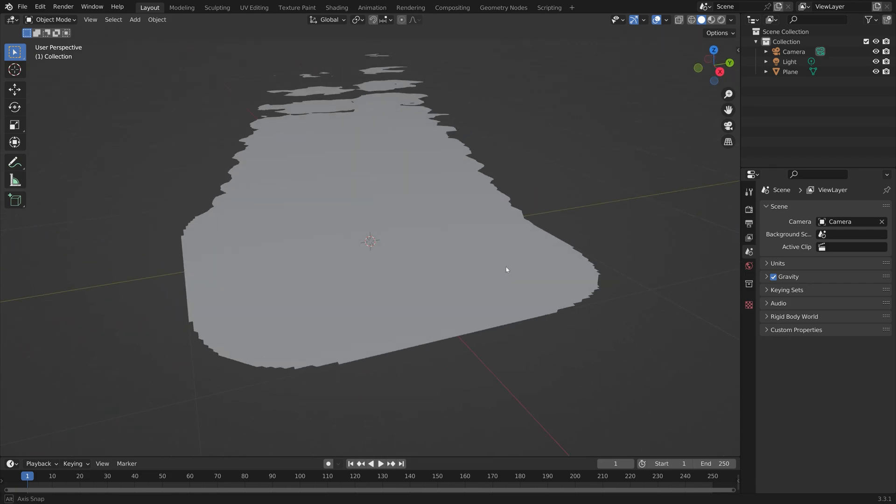
{"action": "left_click", "coordinate": [371, 257]}
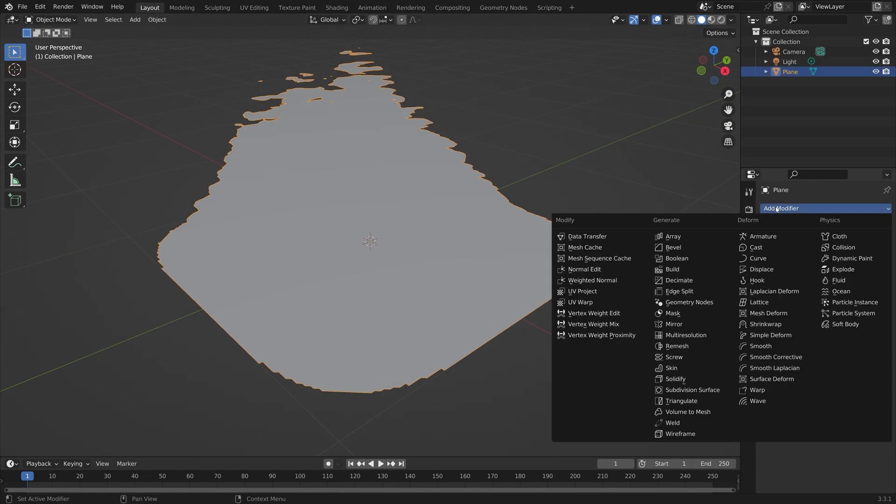
Add a Solidify modifier giving the contour slices 0.01 m thickness
{"action": "left_click", "coordinate": [675, 378]}
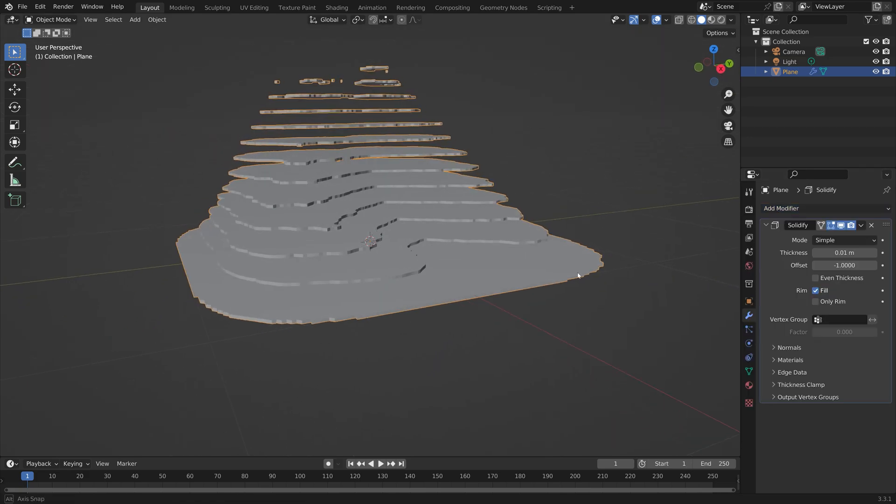